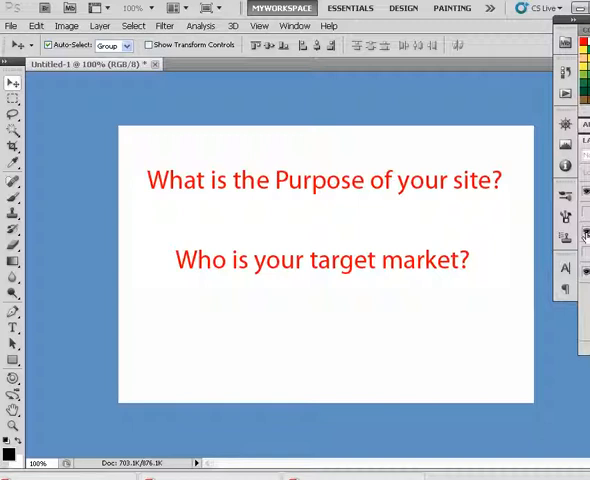
Add the planning question 'How are they viewing your site?' to the text layer.
type("How are they viewing your site?")
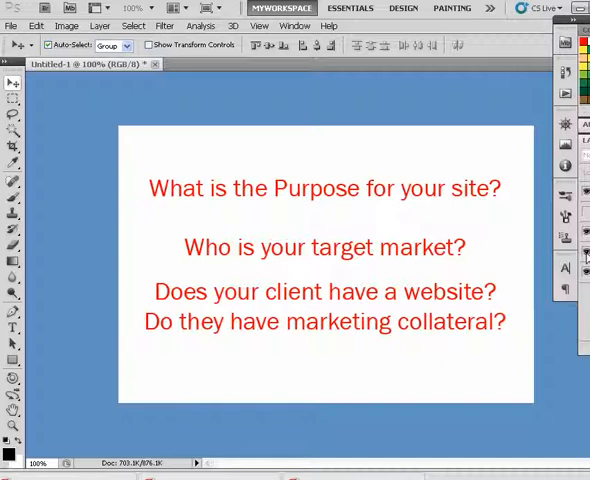
mouse_move(100, 170)
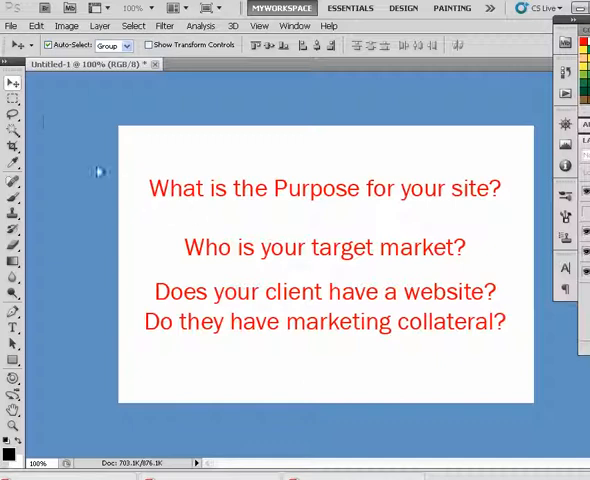
Start a new document, select its height value, then move to the web browser.
left_click(12, 24)
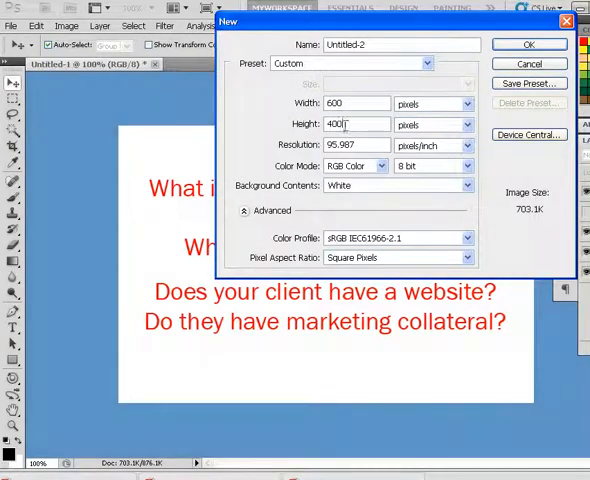
triple_click(354, 124)
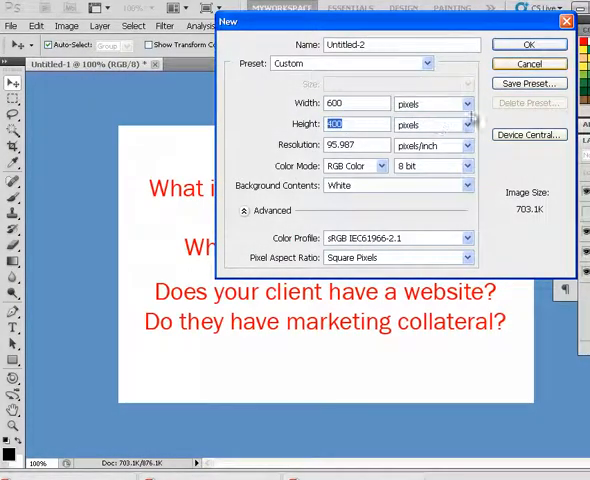
left_click(528, 64)
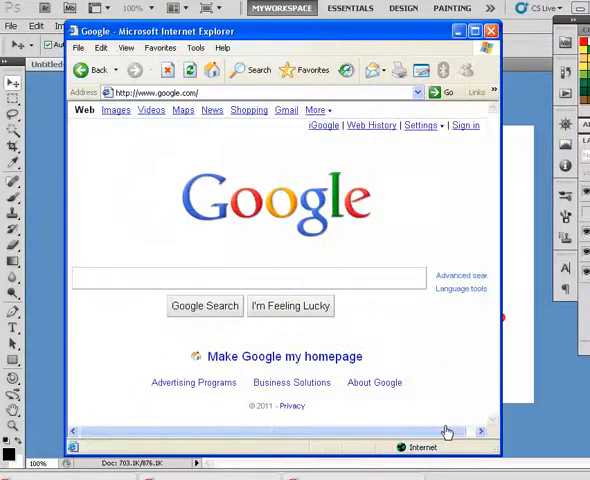
Search Google for 'global stats' and go to the W3Counter Global Web Stats result.
type("glob")
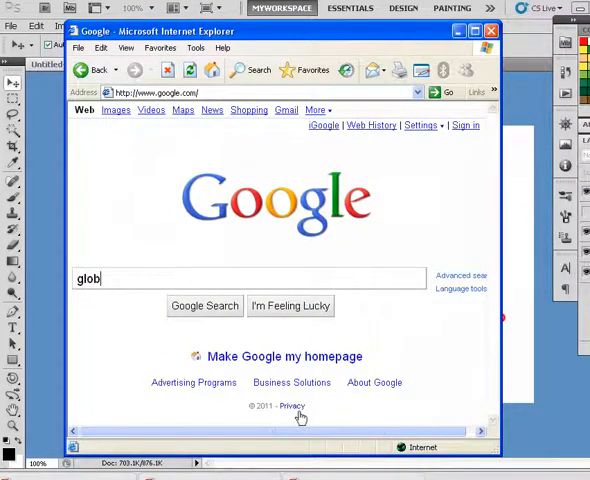
left_click(204, 306)
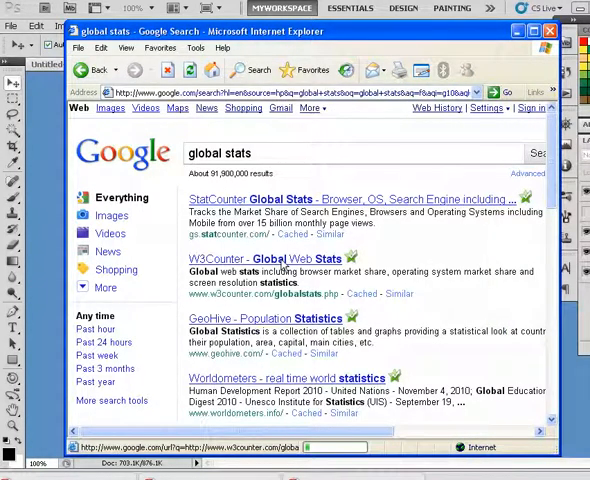
mouse_move(430, 258)
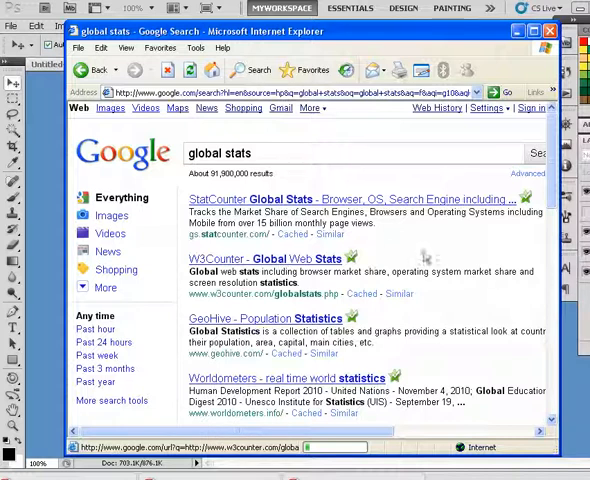
left_click(268, 260)
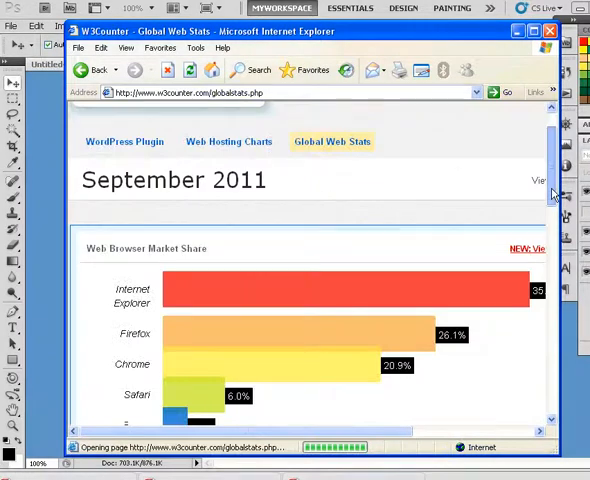
scroll("down", 3)
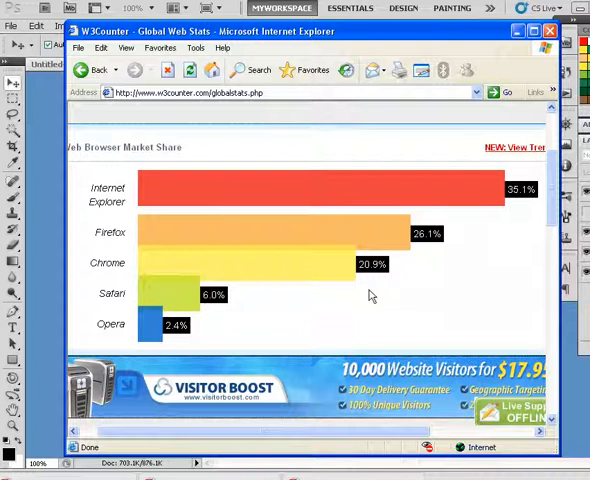
mouse_move(436, 290)
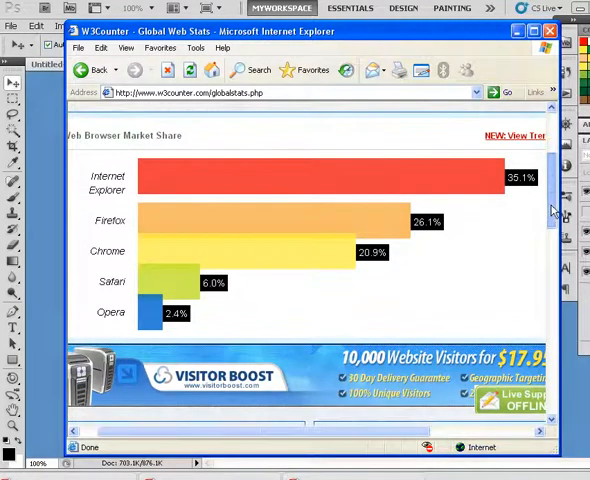
scroll("down", 3)
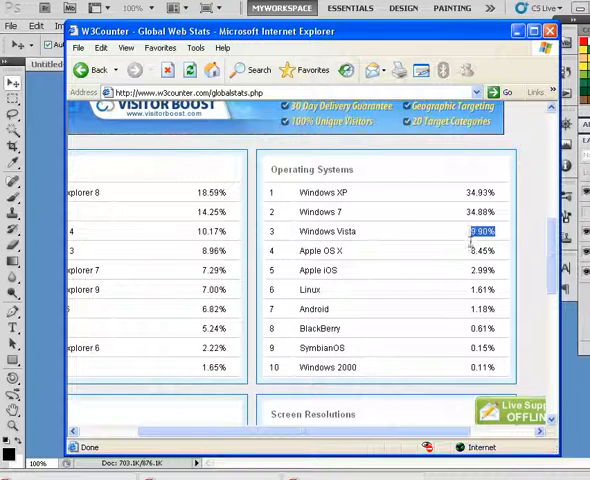
left_click(478, 250)
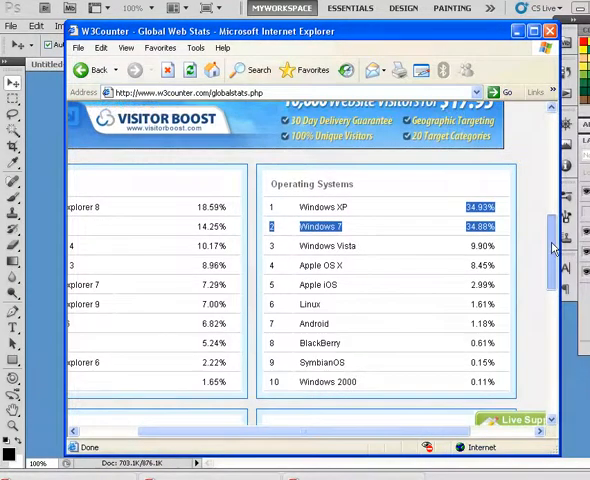
scroll("up", 3)
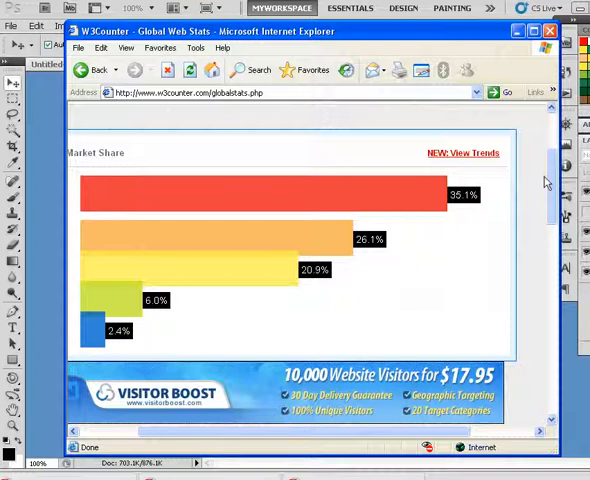
mouse_move(550, 178)
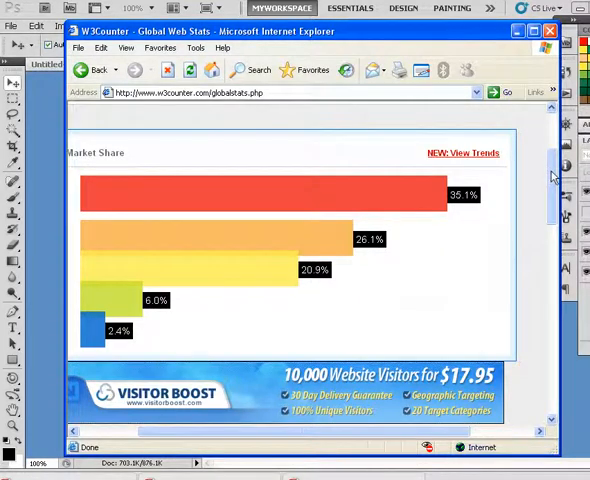
scroll("down", 3)
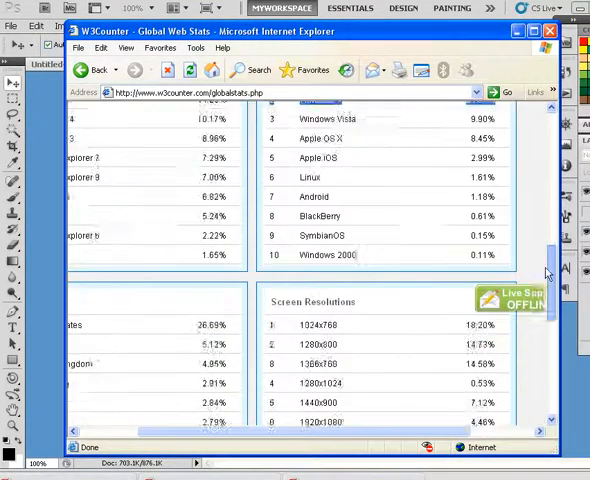
scroll("down", 3)
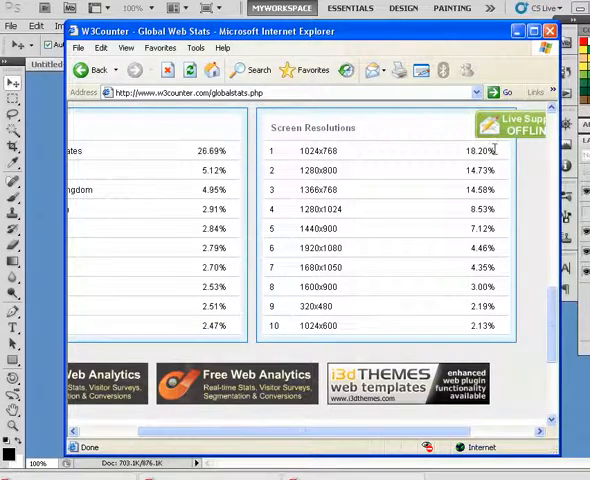
double_click(480, 150)
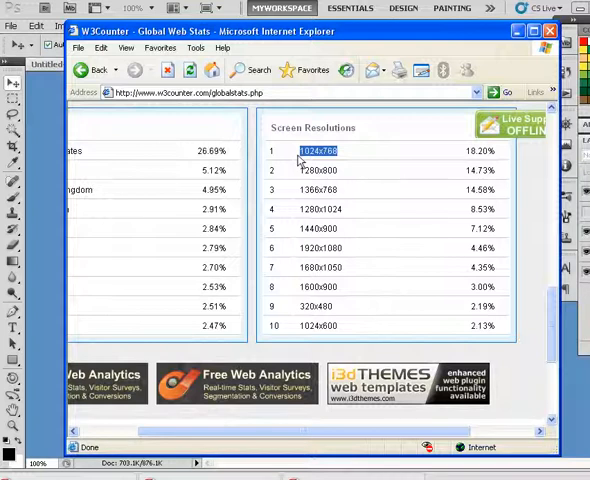
mouse_move(422, 162)
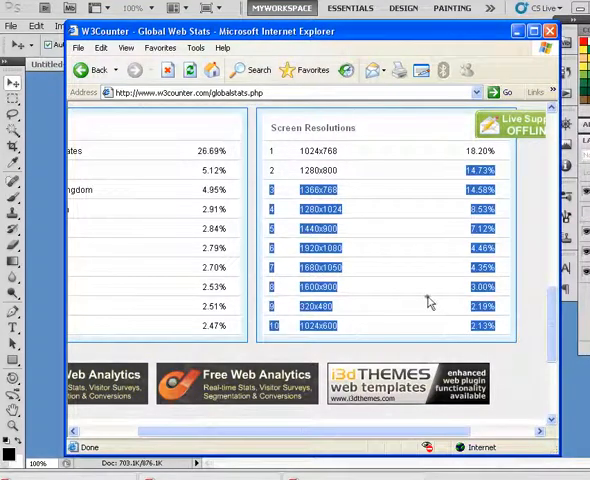
left_click(430, 300)
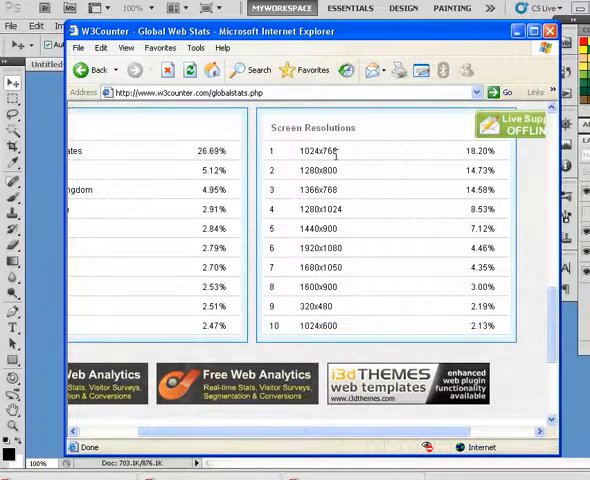
double_click(316, 152)
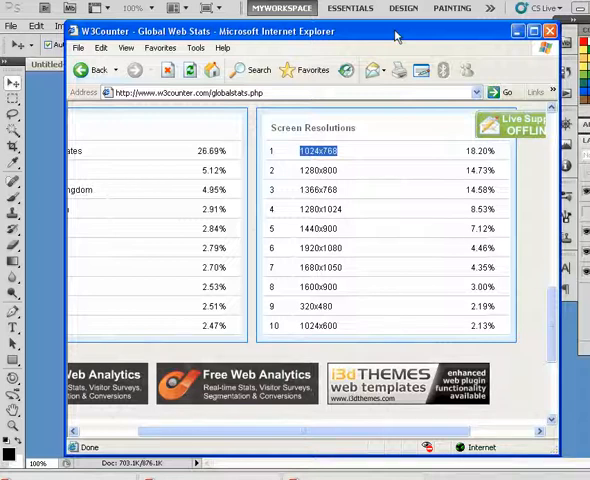
mouse_move(354, 104)
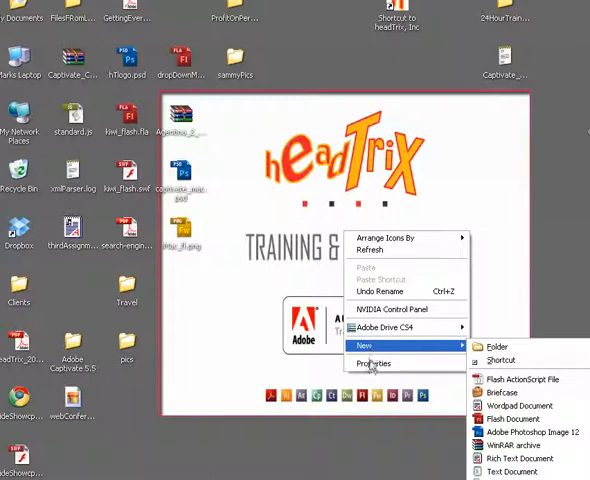
Set the Windows XP screen resolution to 1024 by 768 in Display Properties.
left_click(372, 362)
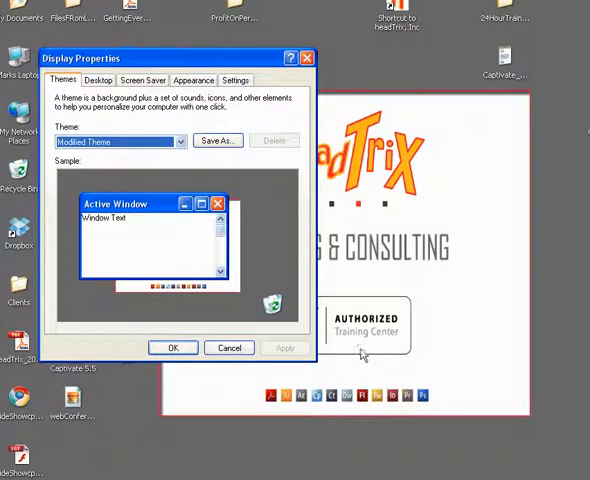
mouse_move(238, 58)
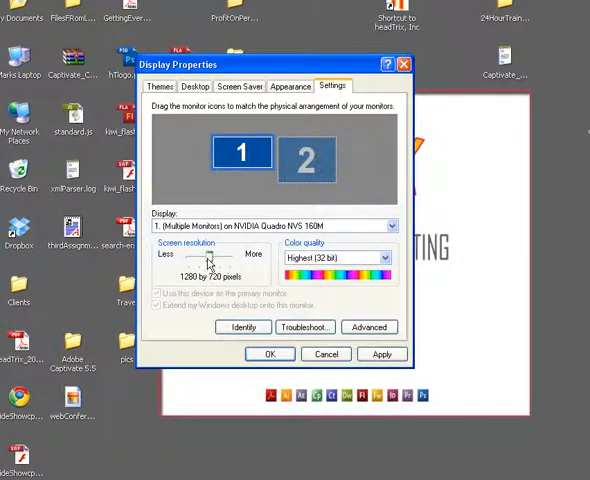
left_click_drag(210, 260, 200, 260)
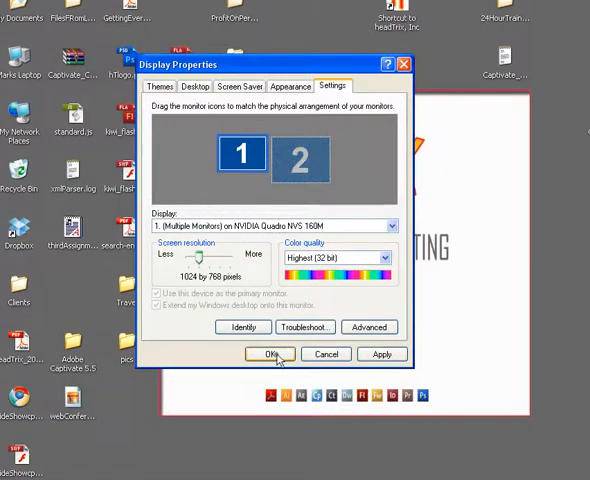
left_click(268, 354)
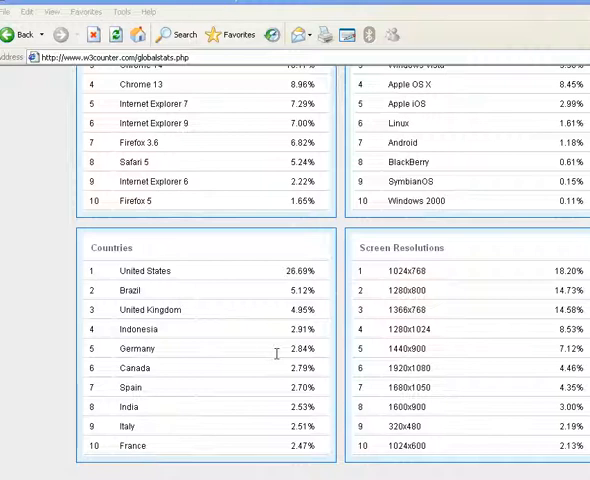
mouse_move(372, 340)
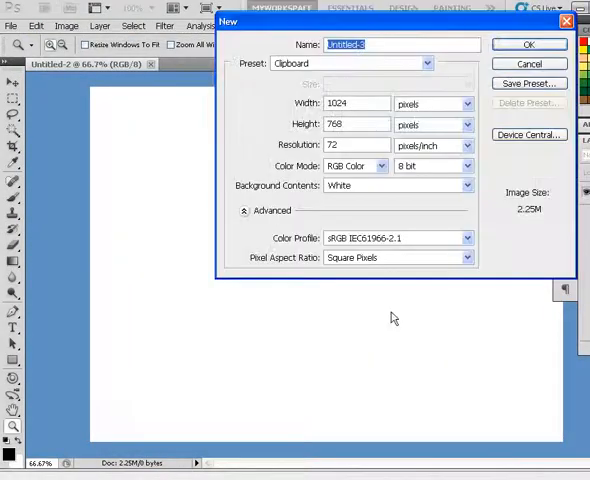
Create the new 1024 by 768 pixel document from the Clipboard preset.
left_click(528, 44)
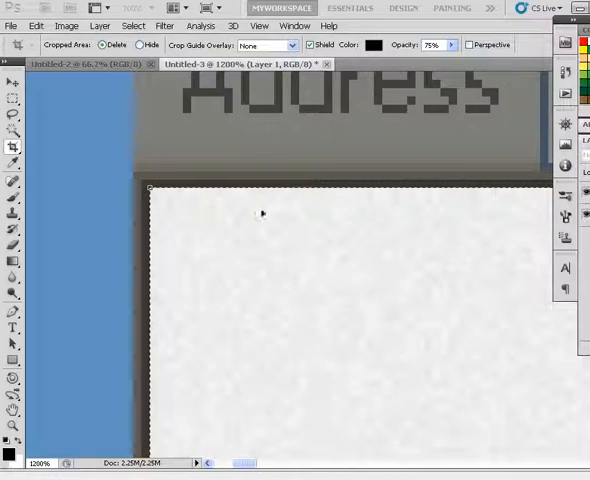
Pull the crop edge inward so the browser scrollbar is left out of the page area.
scroll("down", 3)
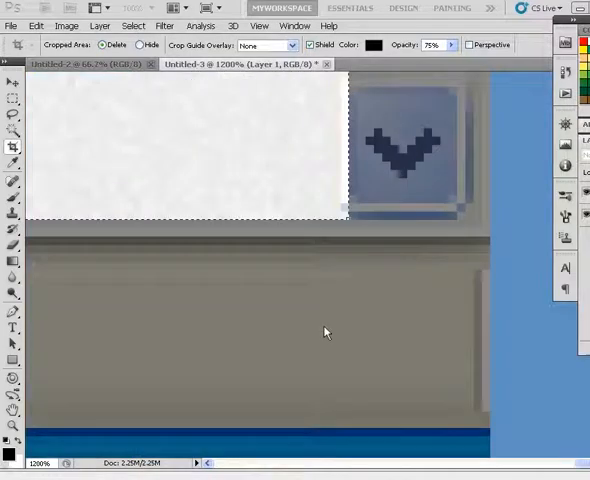
mouse_move(336, 324)
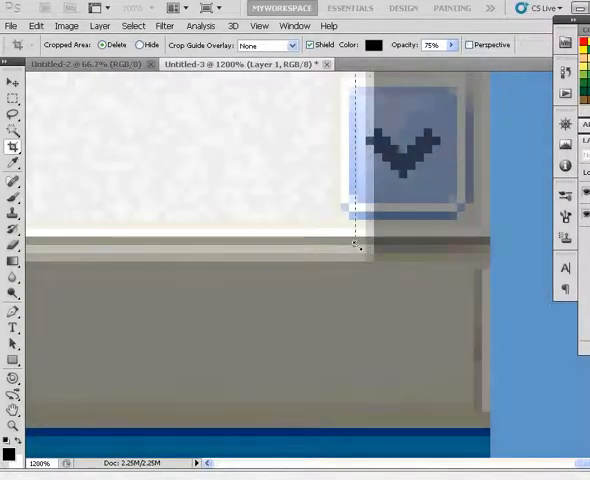
left_click_drag(360, 248, 344, 218)
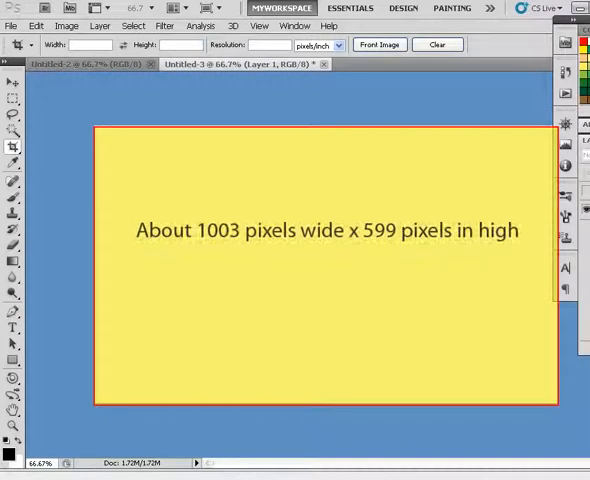
Check the cropped image's size, about 1003 by 598 pixels, and select the width value.
left_click(436, 44)
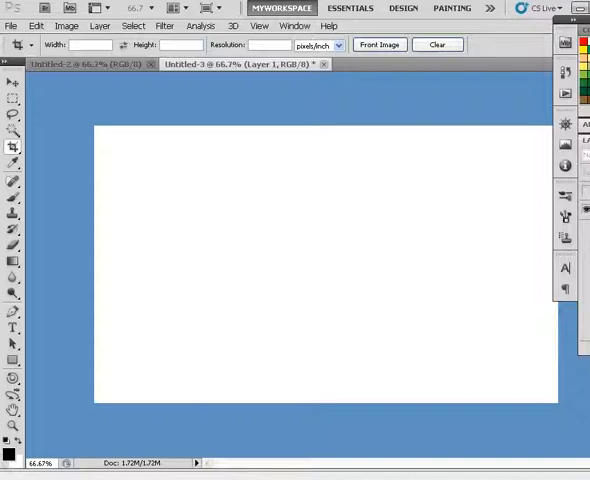
left_click(66, 24)
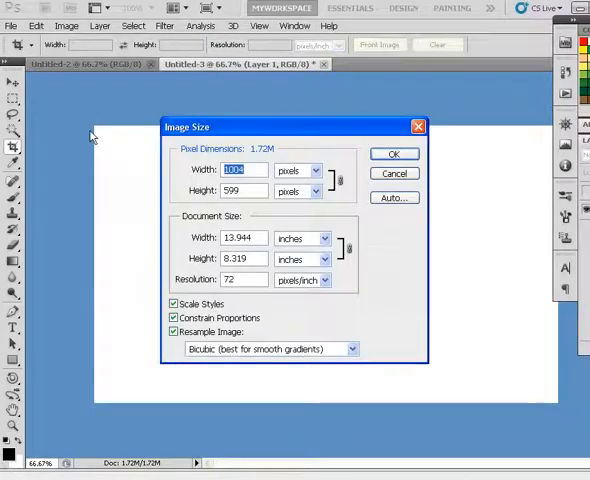
left_click(244, 170)
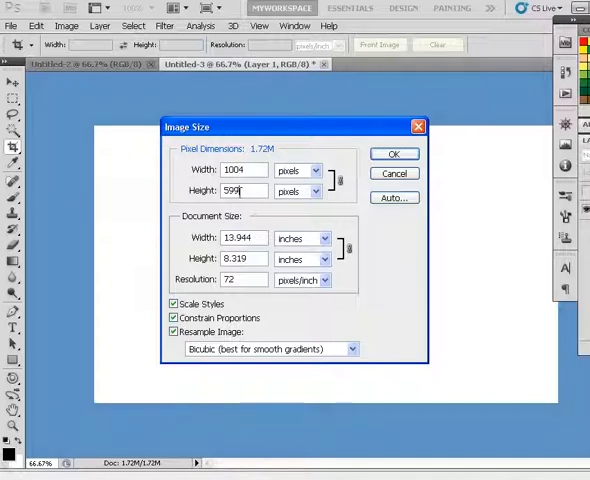
triple_click(240, 192)
type("598")
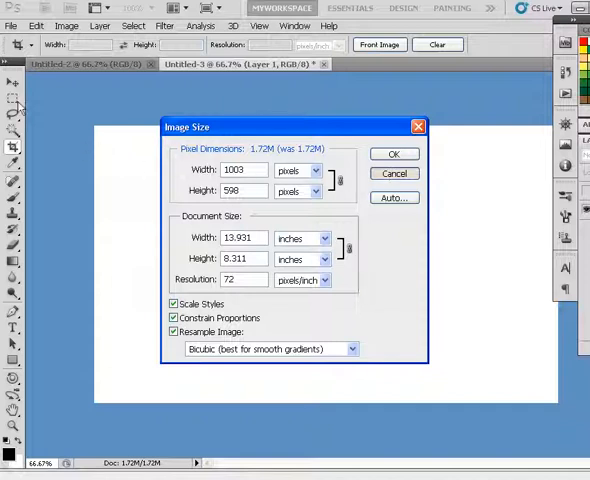
Close the size check and confirm red cc3333 as the foreground colour for the header band.
left_click(394, 154)
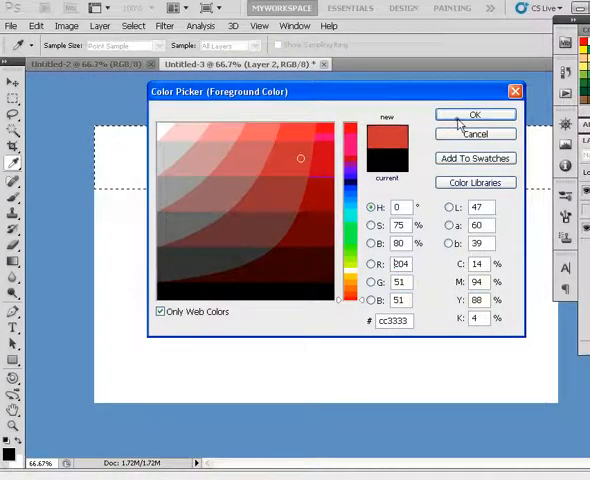
left_click(476, 112)
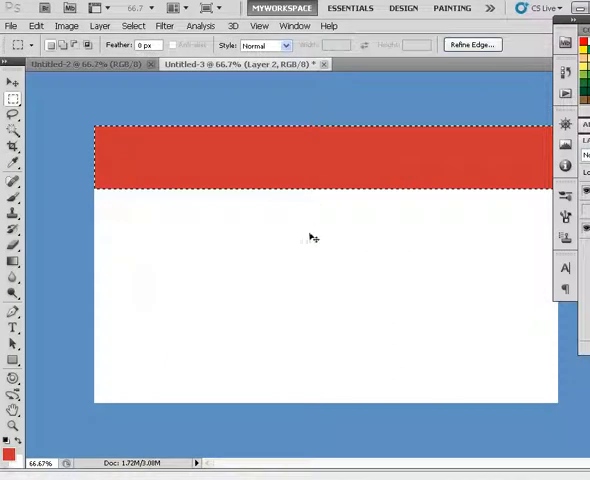